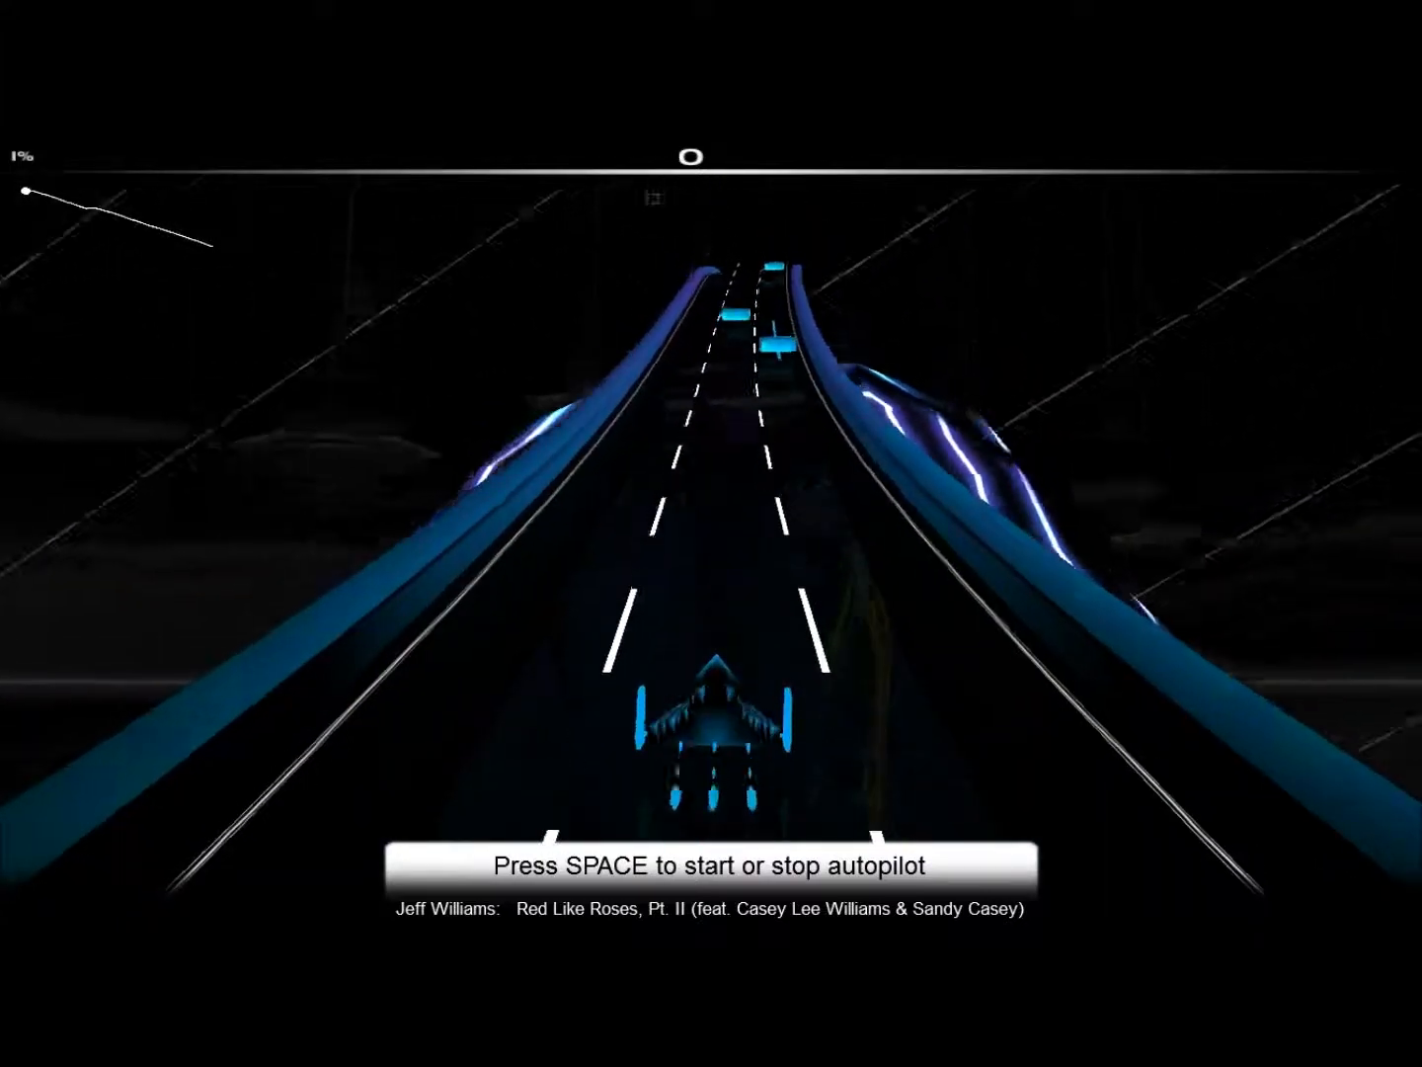
# Step: Press space to dismiss the autopilot prompt and start the ride at score 0
pyautogui.press('space')
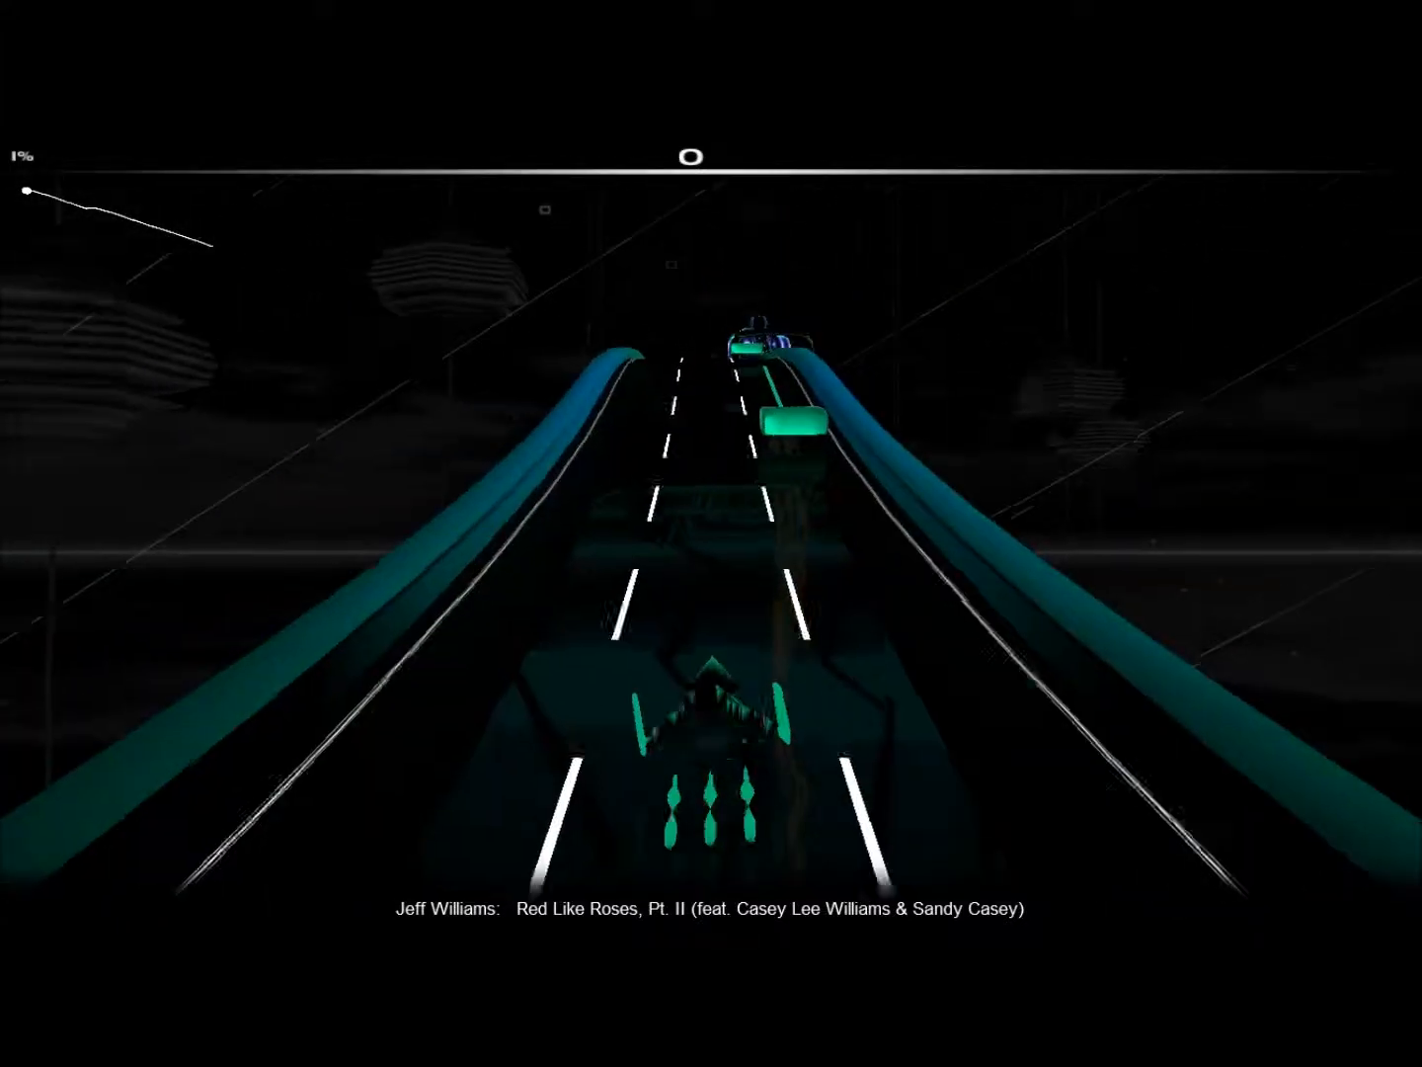